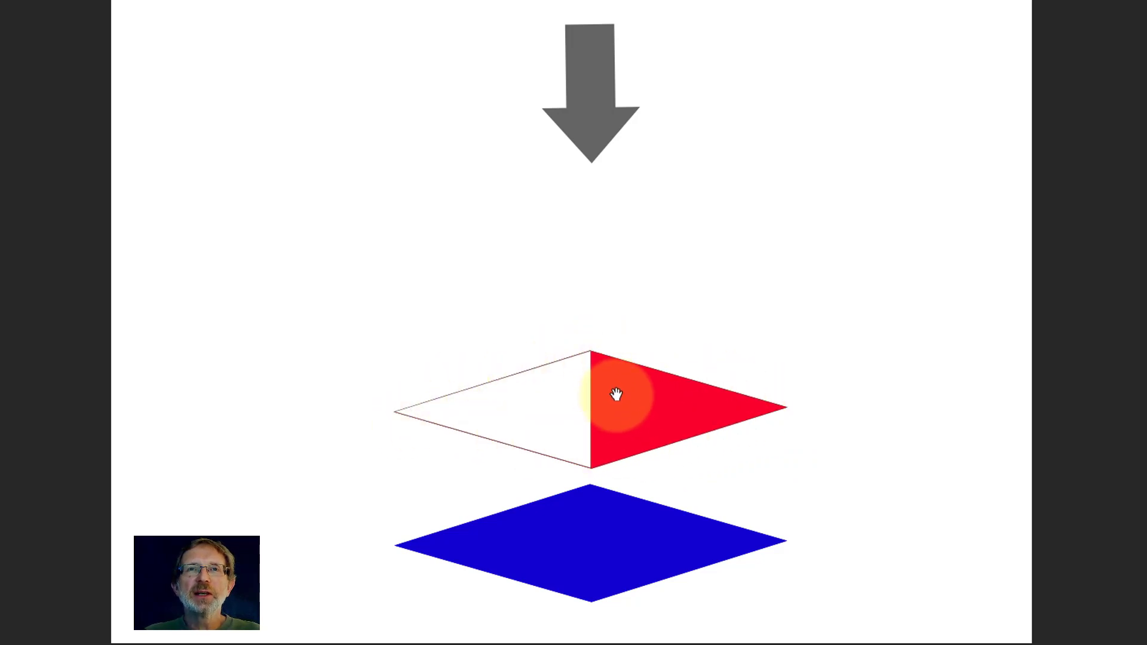
mouse_move(565, 437)
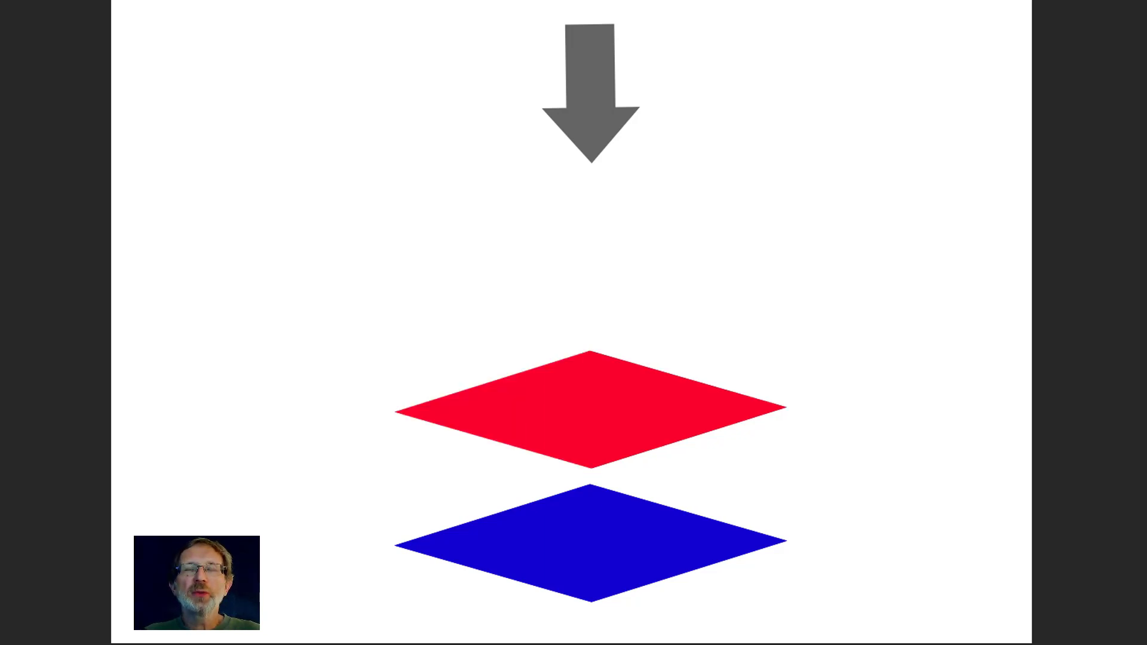
- Duplicate the trumpet photo's Background layer from the Layer menu
left_click(550, 393)
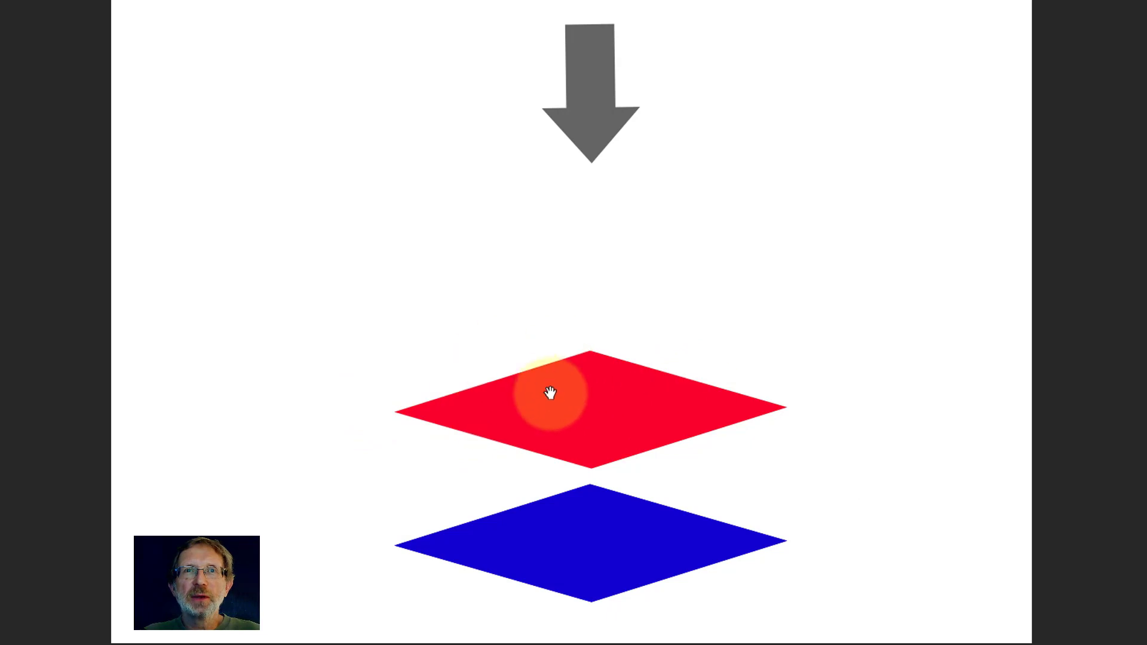
mouse_move(606, 415)
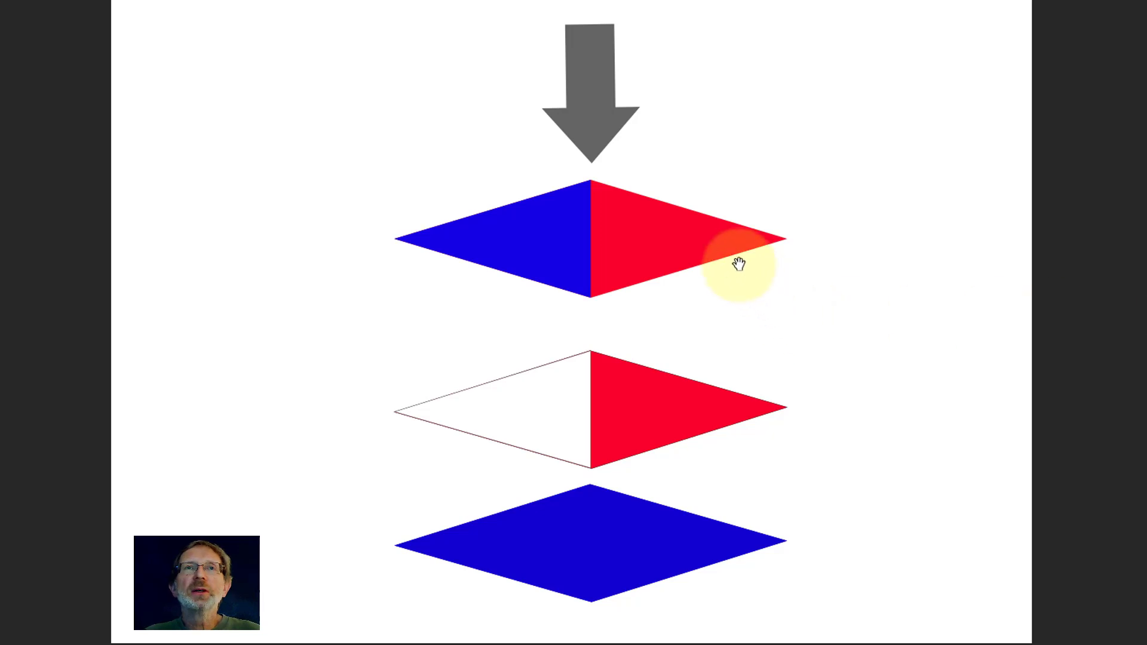
mouse_move(626, 410)
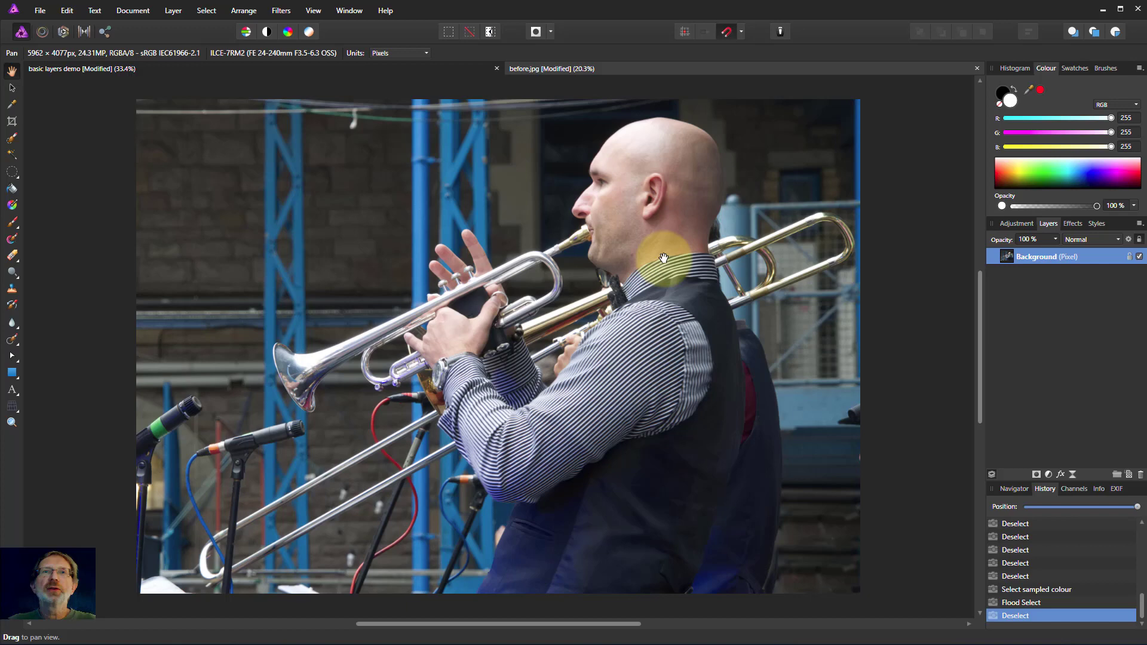
mouse_move(1036, 475)
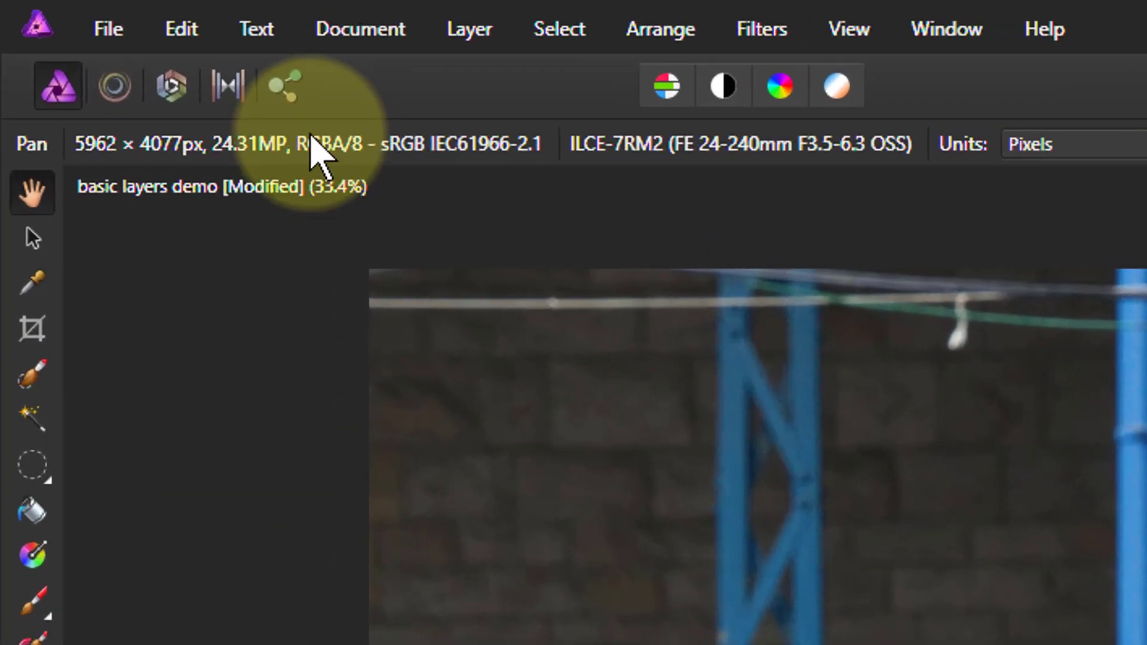
left_click(518, 33)
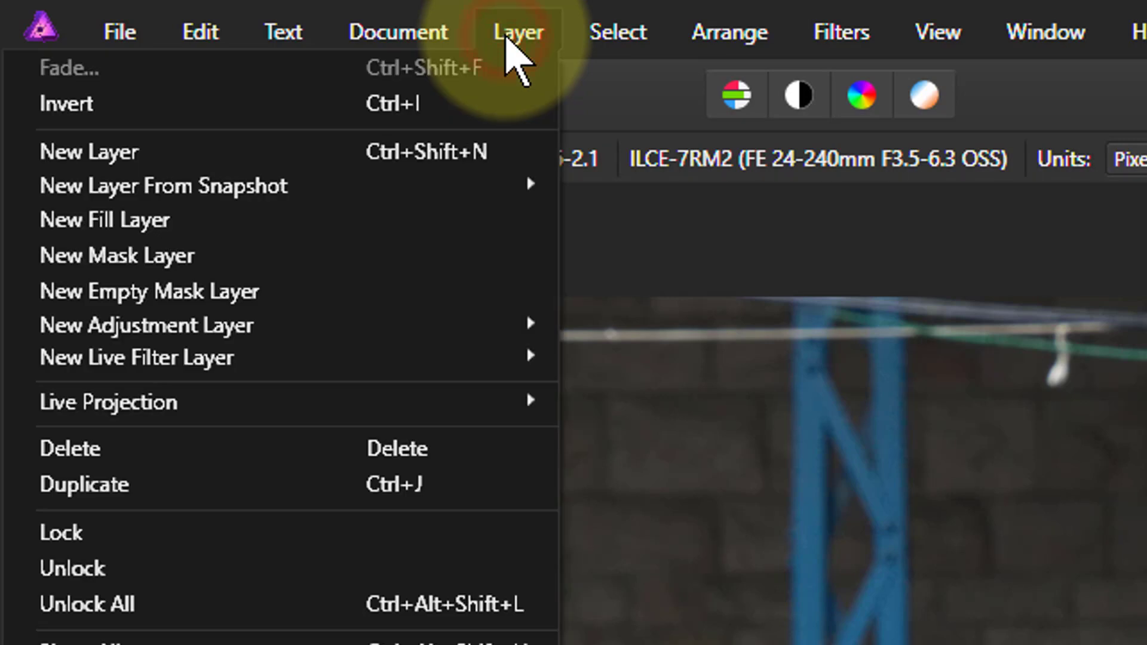
mouse_move(84, 484)
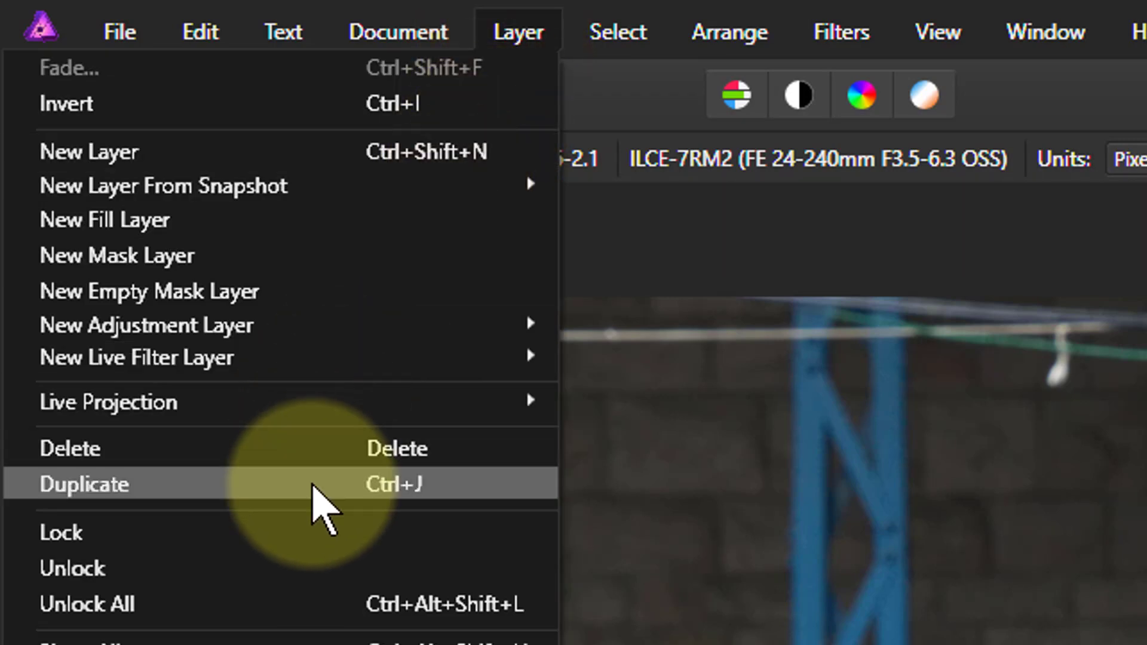
mouse_move(406, 509)
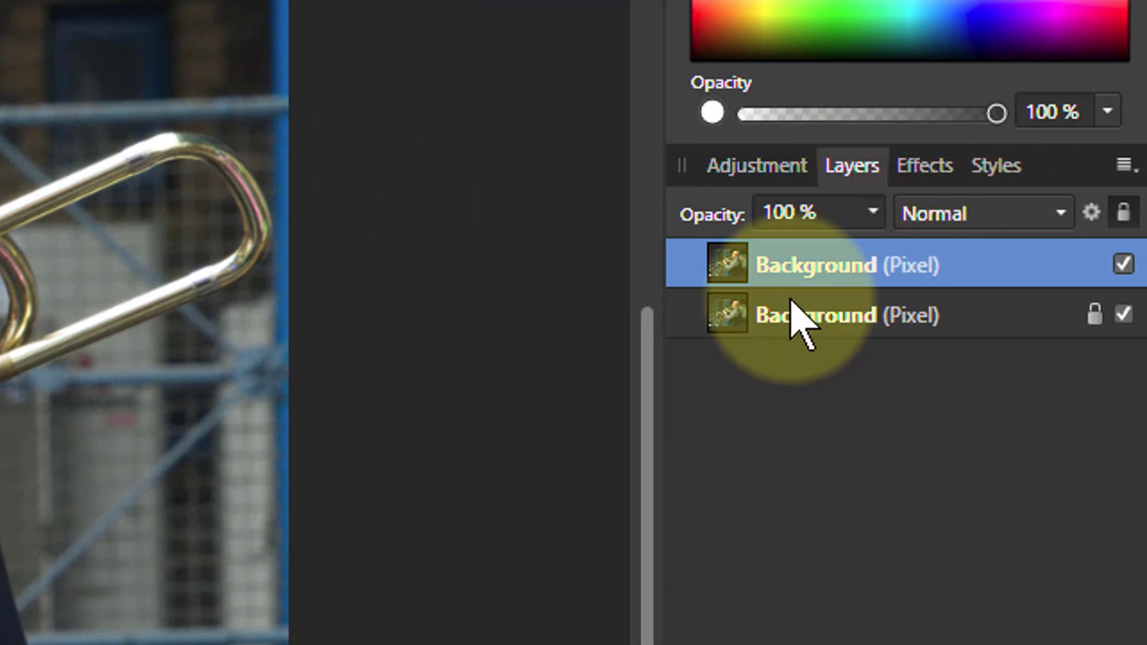
mouse_move(739, 278)
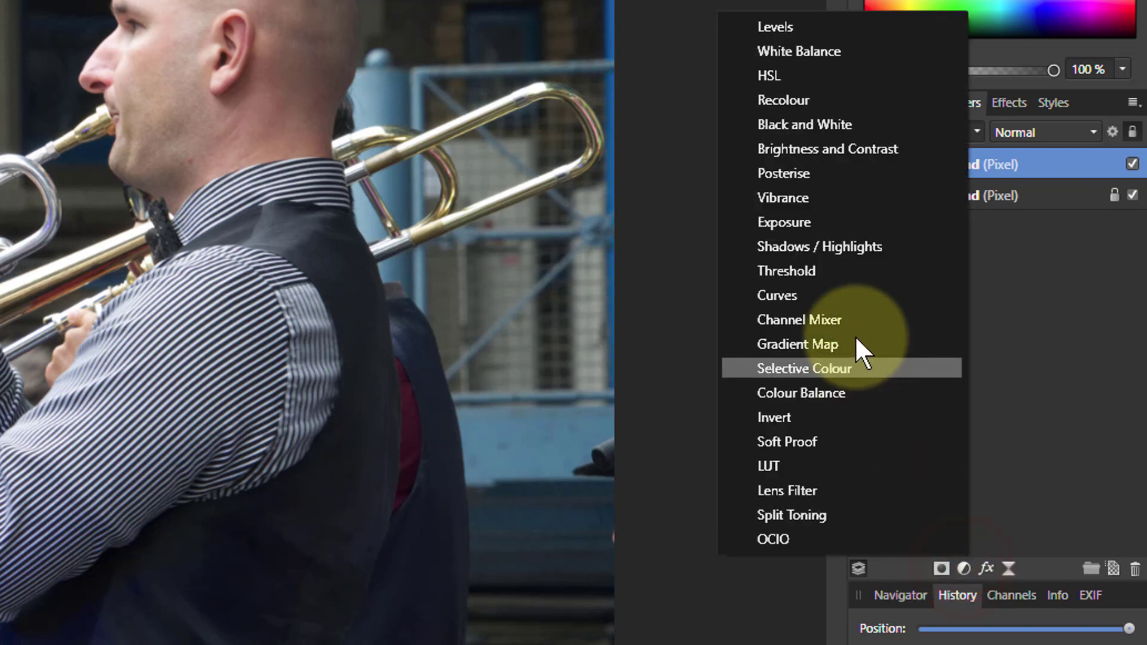
- Apply a Black and White adjustment to the top layer copy
left_click(805, 124)
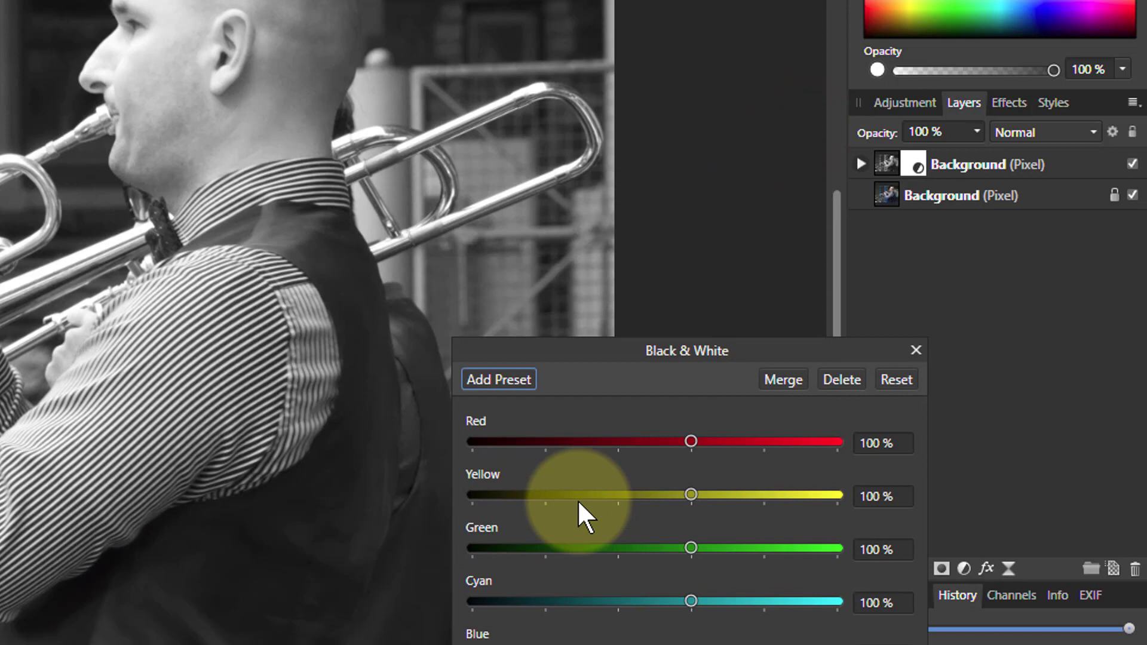
mouse_move(783, 380)
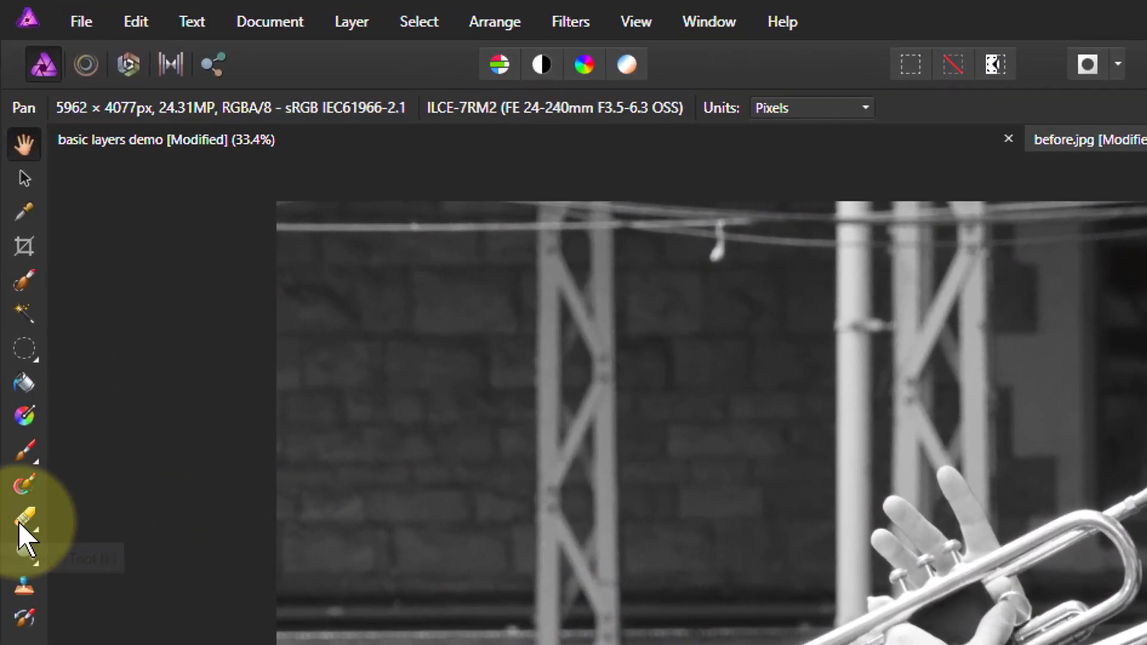
mouse_move(24, 520)
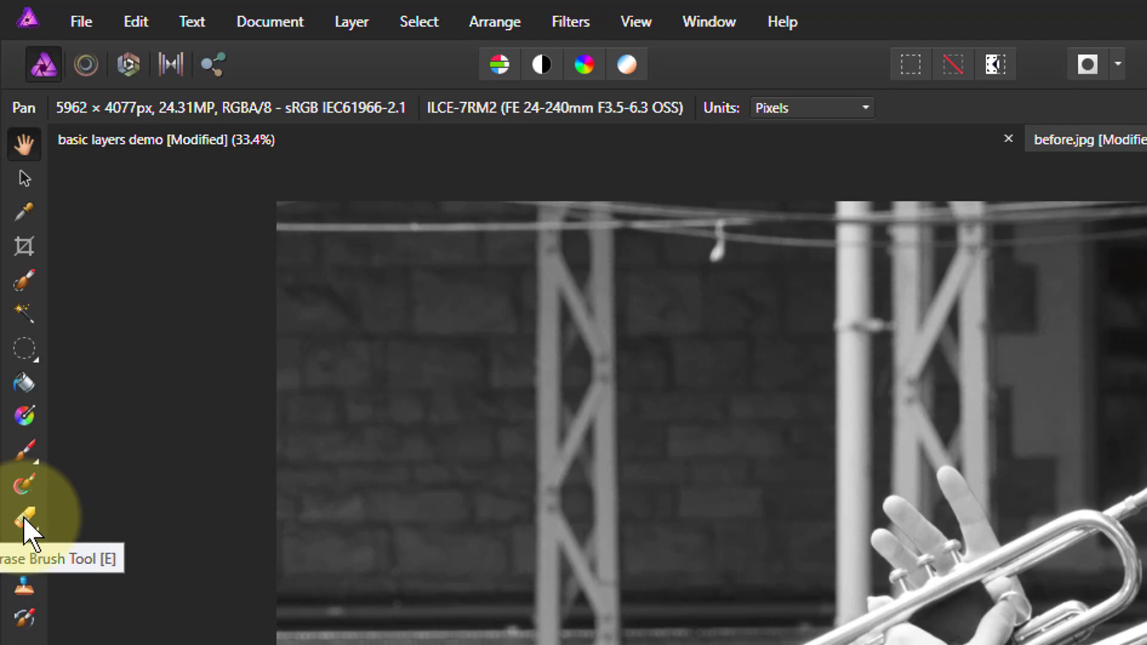
- Erase the side of the face and part of the head with the Erase Brush
left_click(24, 519)
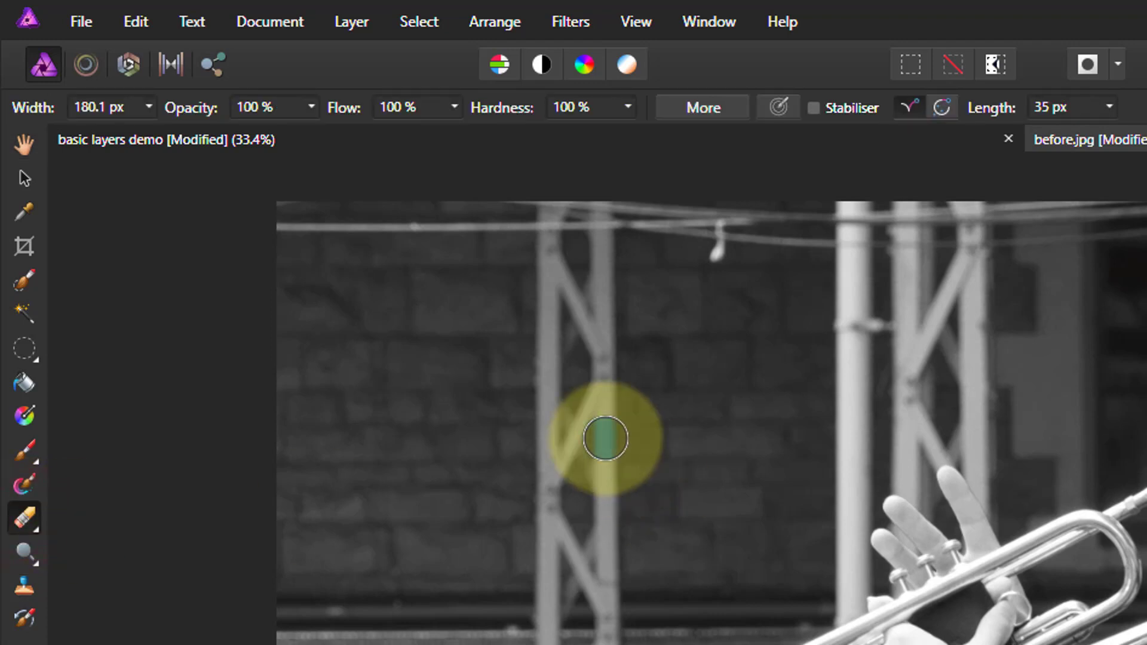
mouse_move(133, 159)
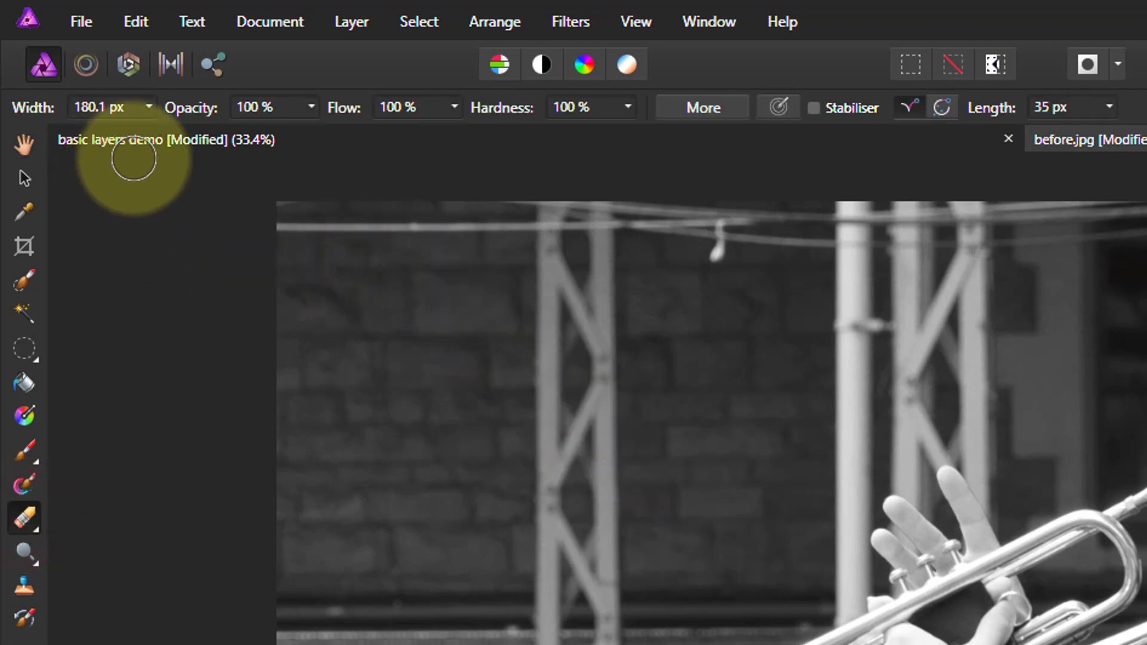
mouse_move(417, 131)
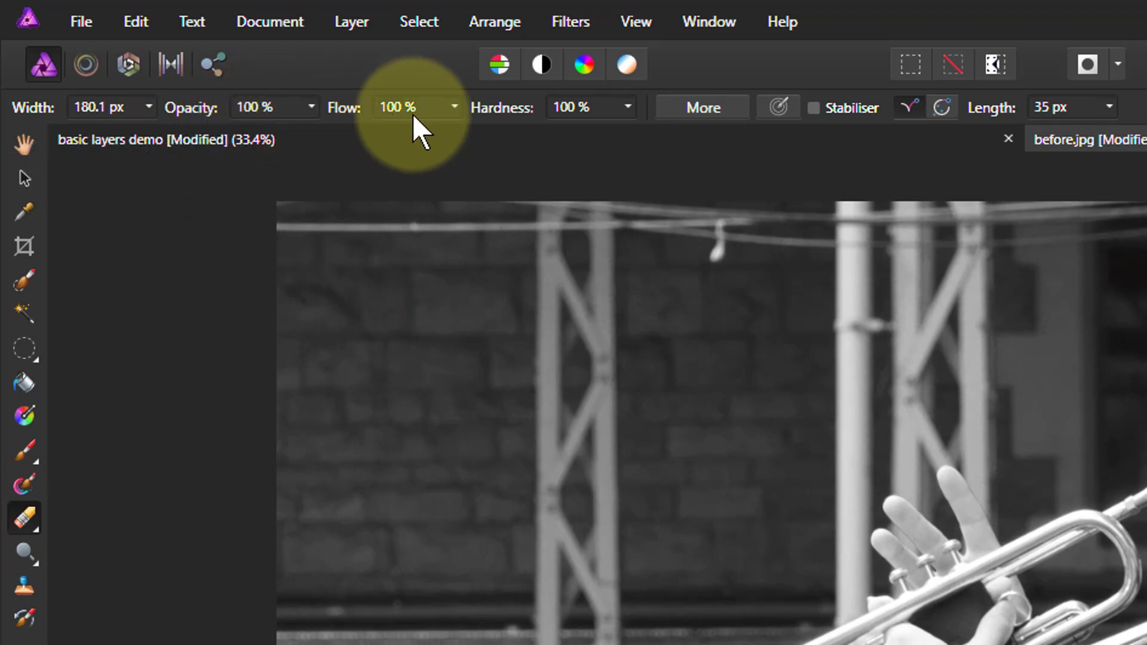
mouse_move(1074, 378)
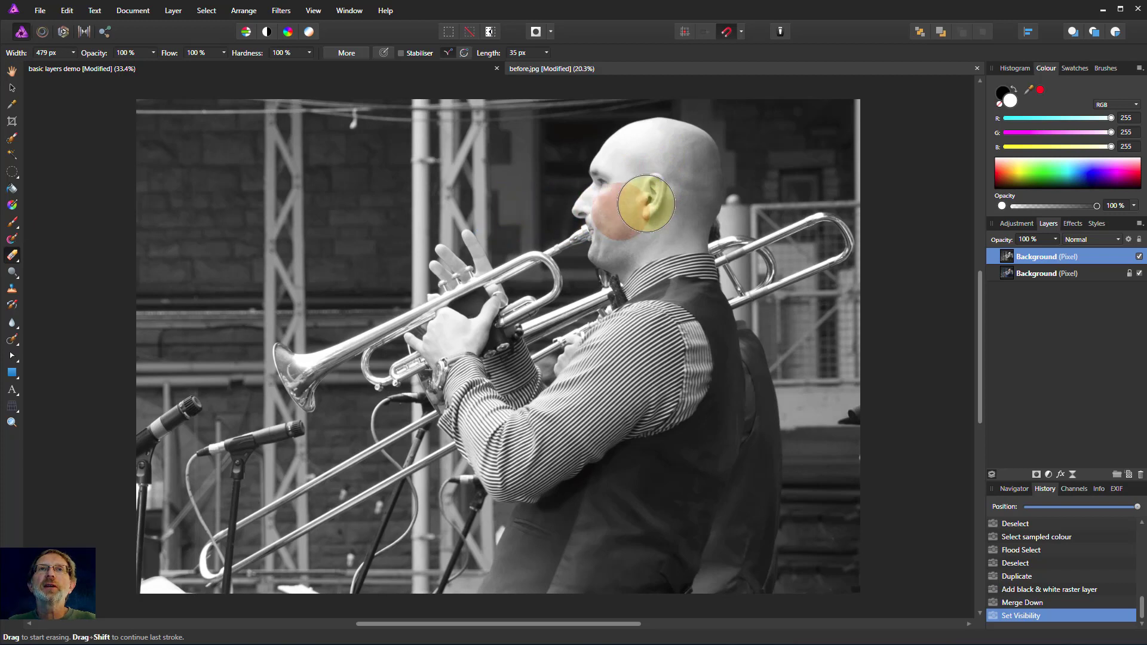
left_click_drag(644, 203, 655, 223)
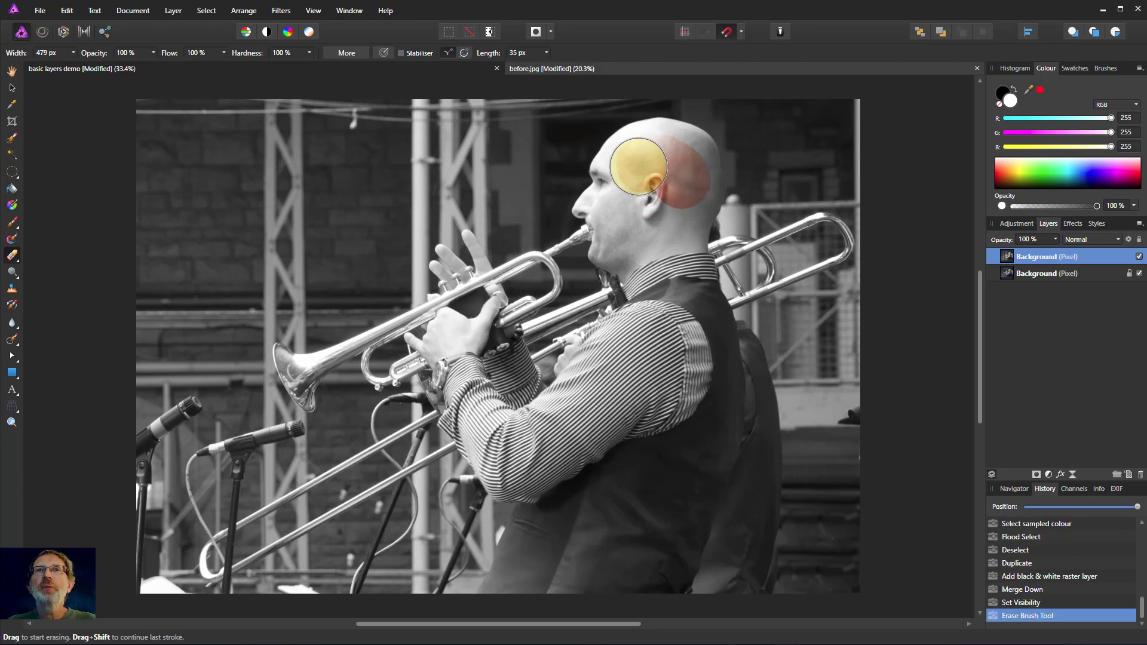
left_click_drag(641, 166, 666, 213)
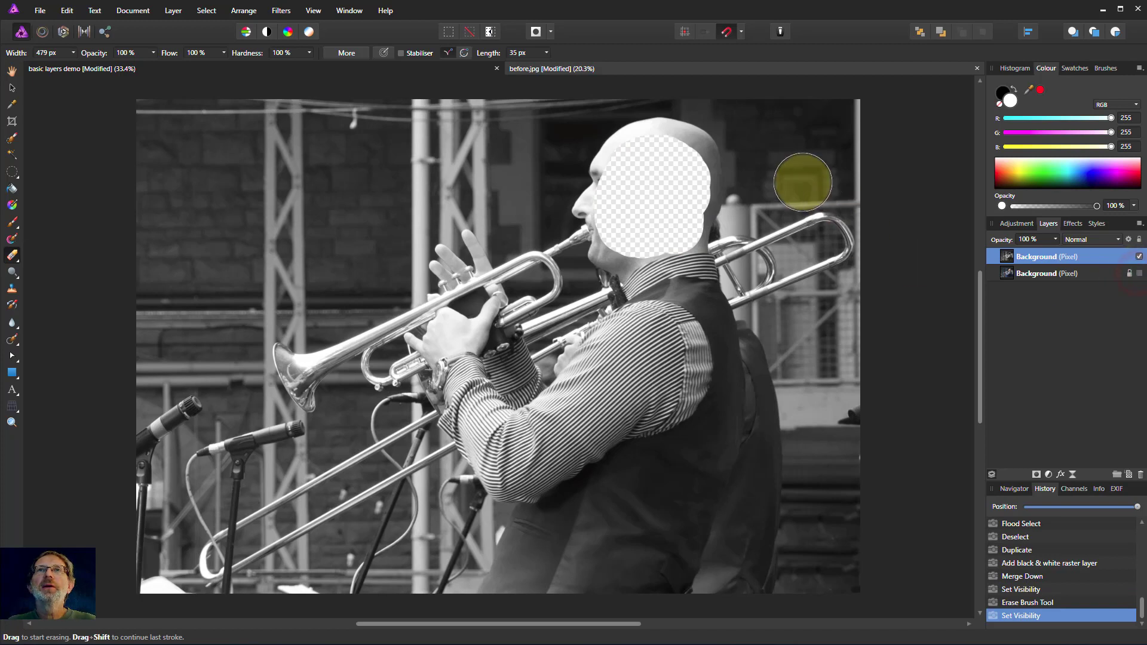
mouse_move(633, 197)
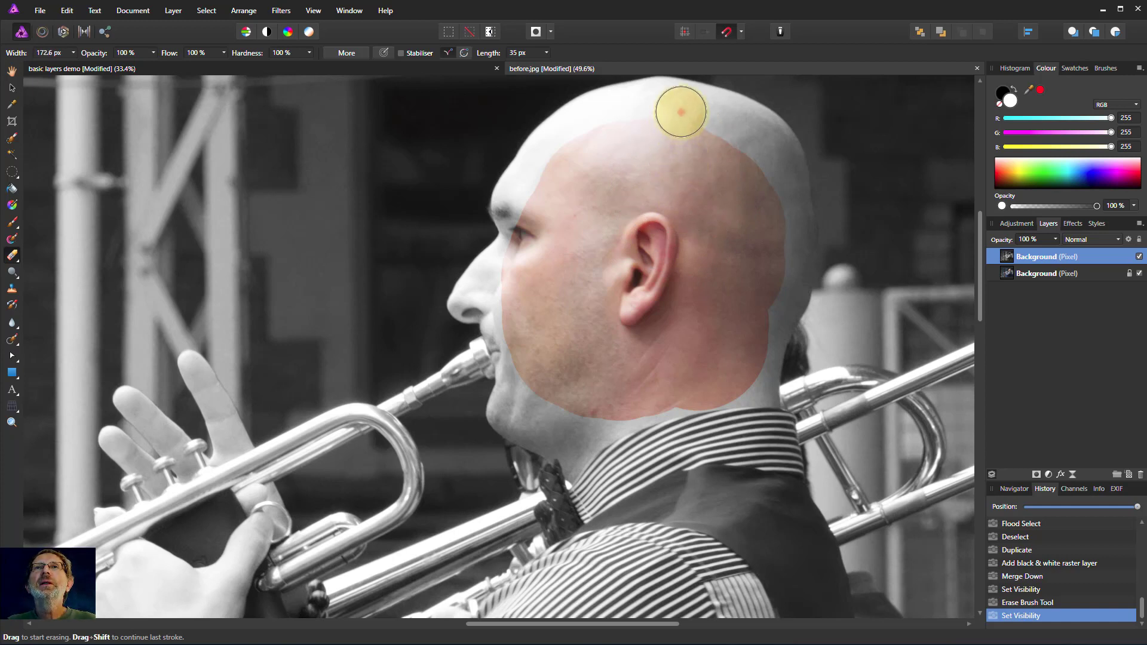
- Erase the grayscale layer over the scalp, back of head, cheek, nose and forehead
left_click_drag(680, 111, 745, 131)
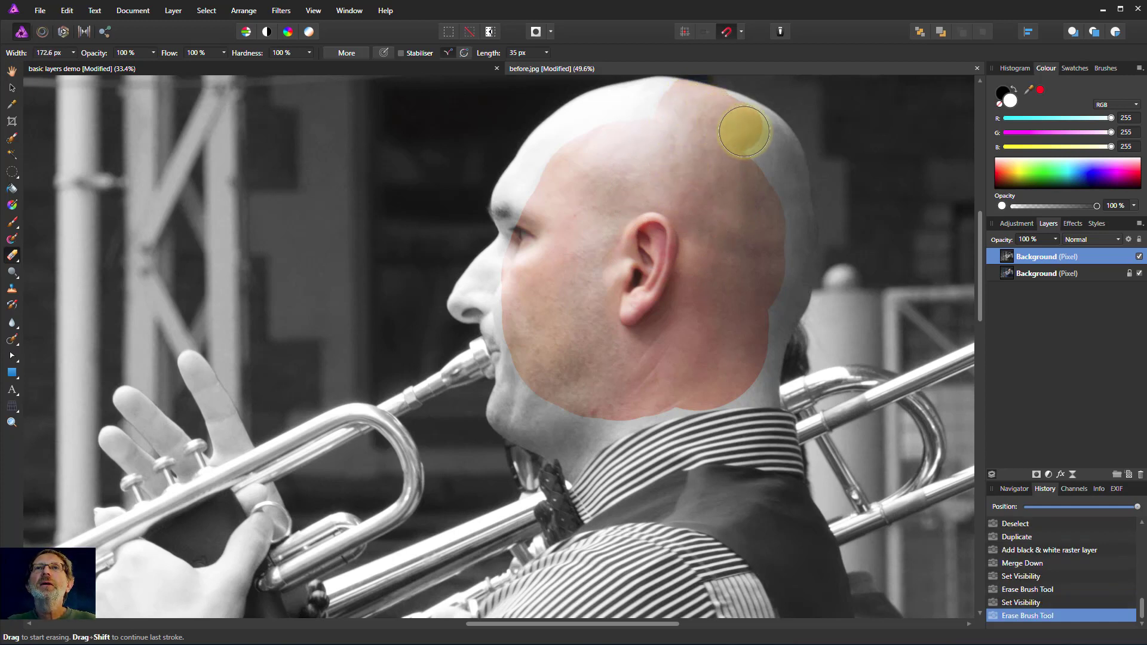
left_click_drag(743, 131, 776, 154)
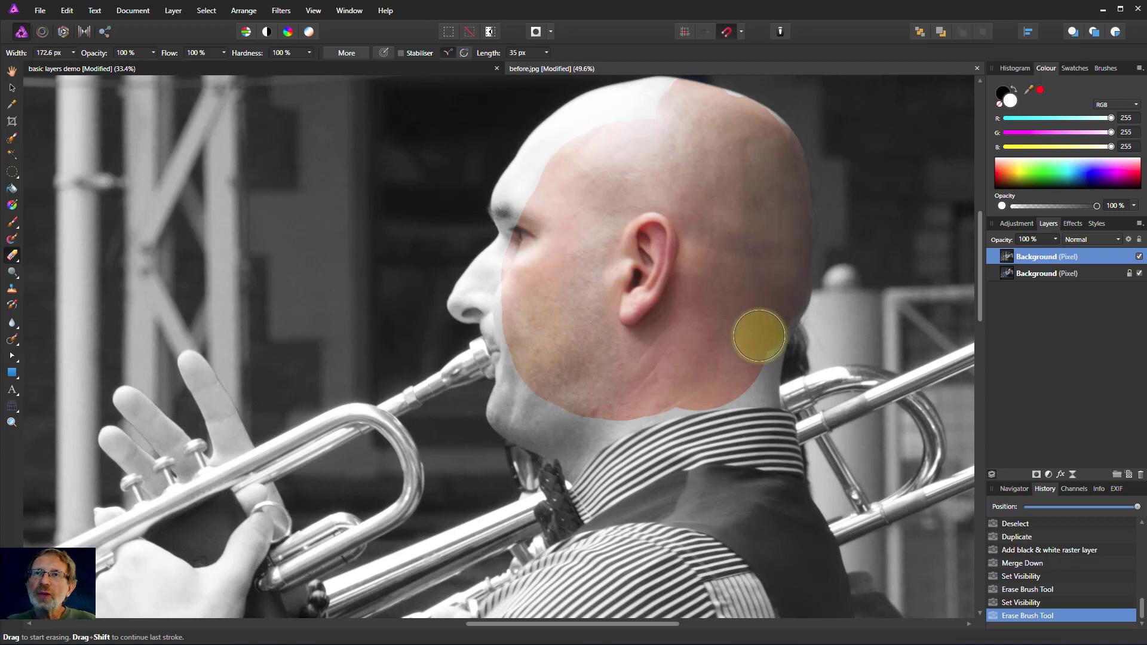
left_click_drag(759, 337, 574, 420)
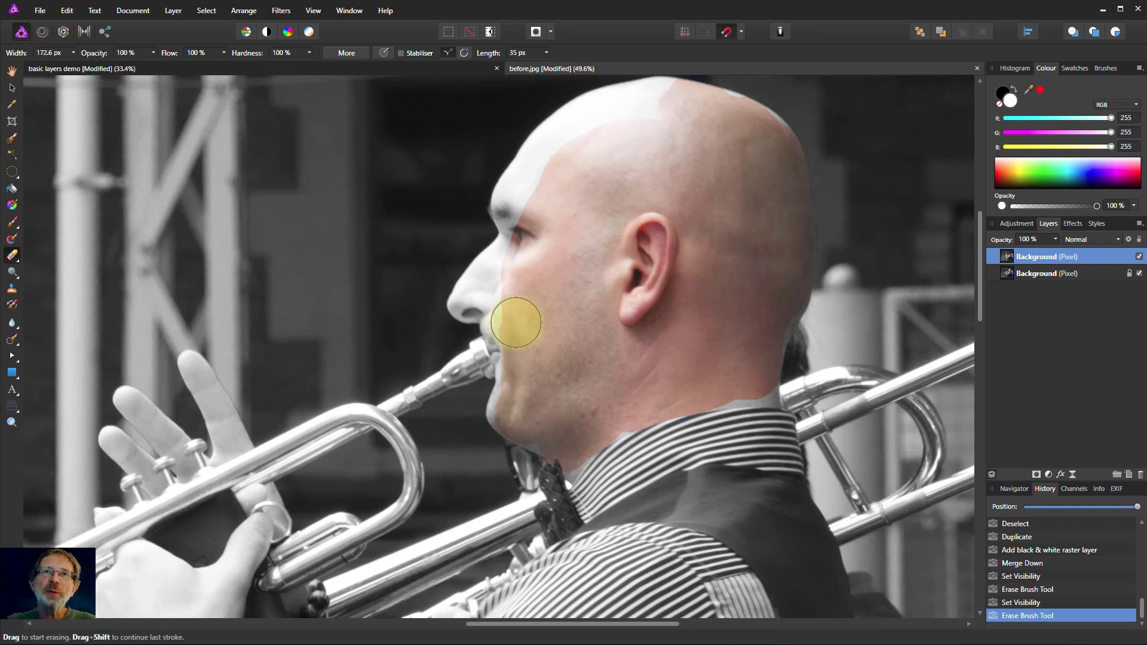
left_click_drag(516, 324, 479, 297)
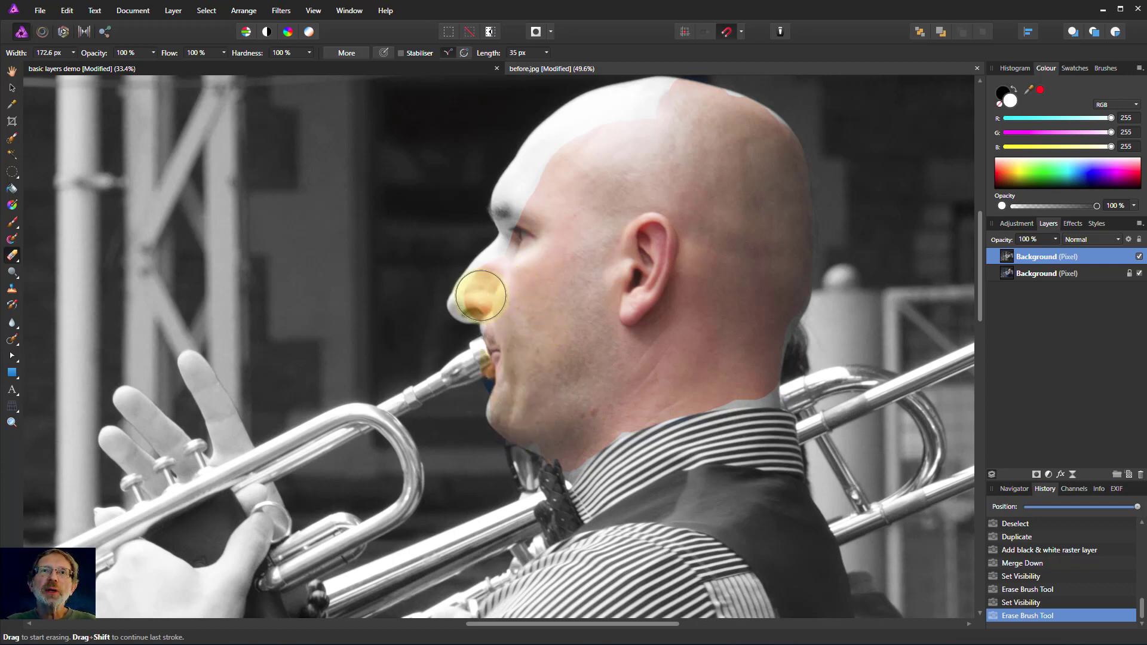
left_click_drag(479, 296, 520, 205)
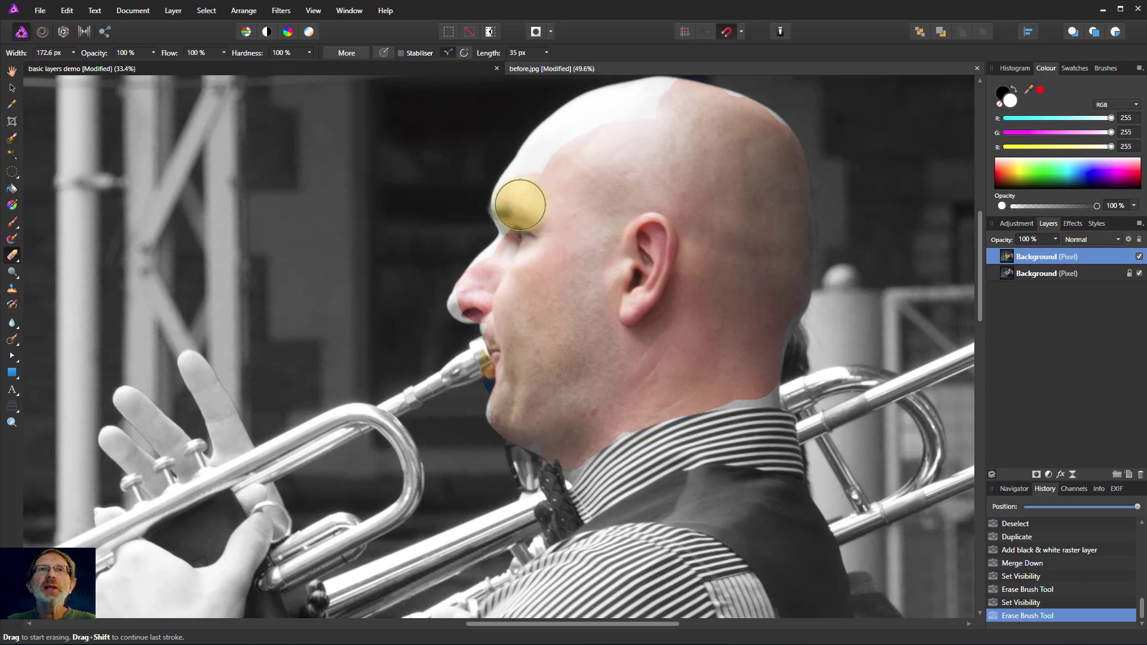
left_click_drag(520, 205, 677, 228)
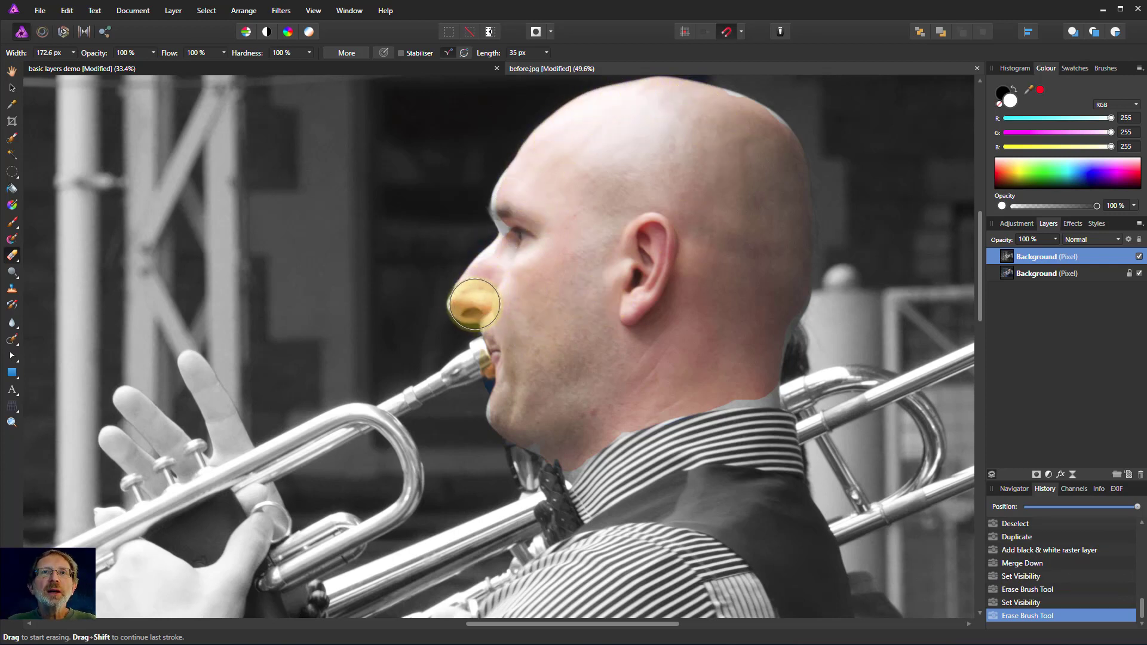
left_click_drag(473, 303, 168, 535)
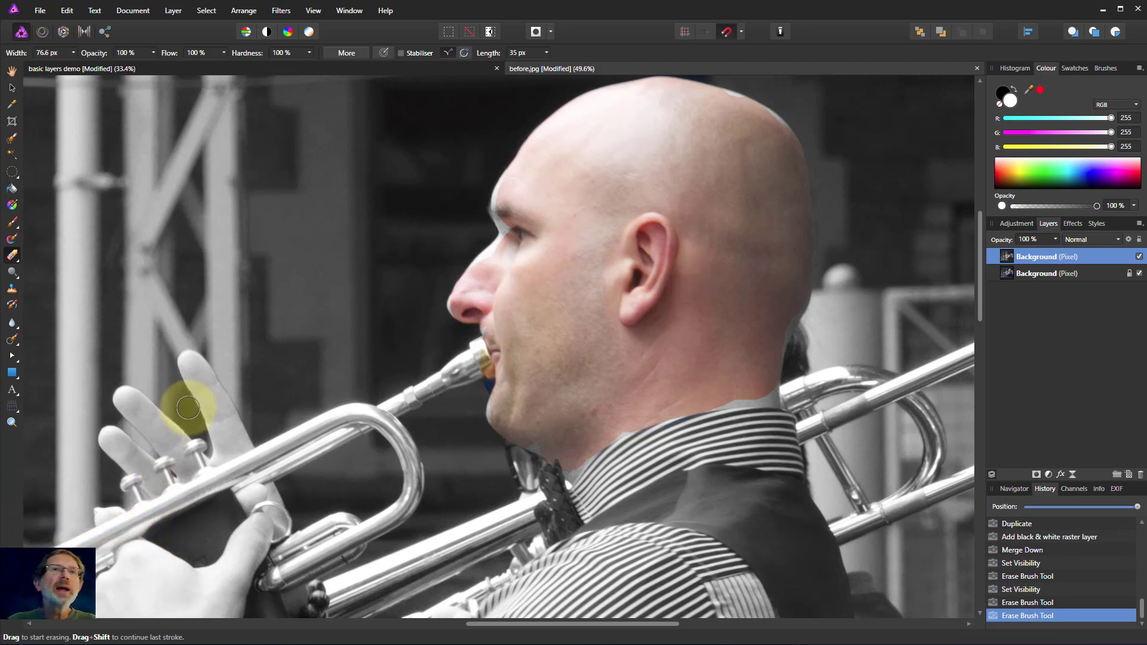
- Erase over the raised fingers, valve-gripping fingers, lower hand and thumb to reveal colour
left_click_drag(187, 408, 223, 423)
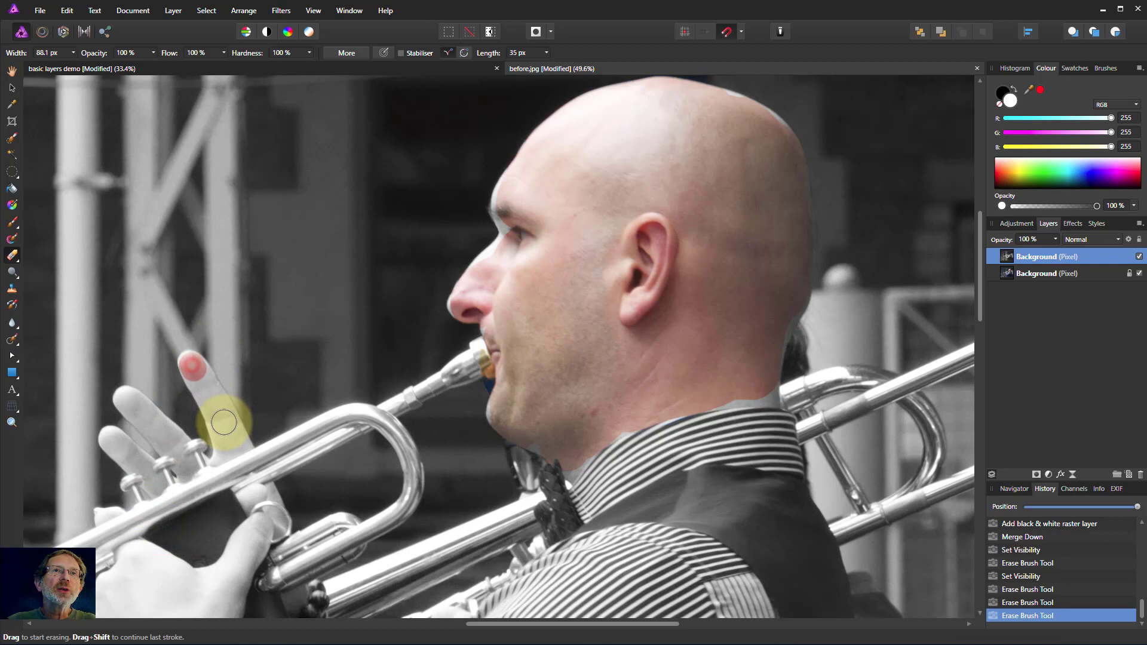
left_click_drag(223, 421, 124, 398)
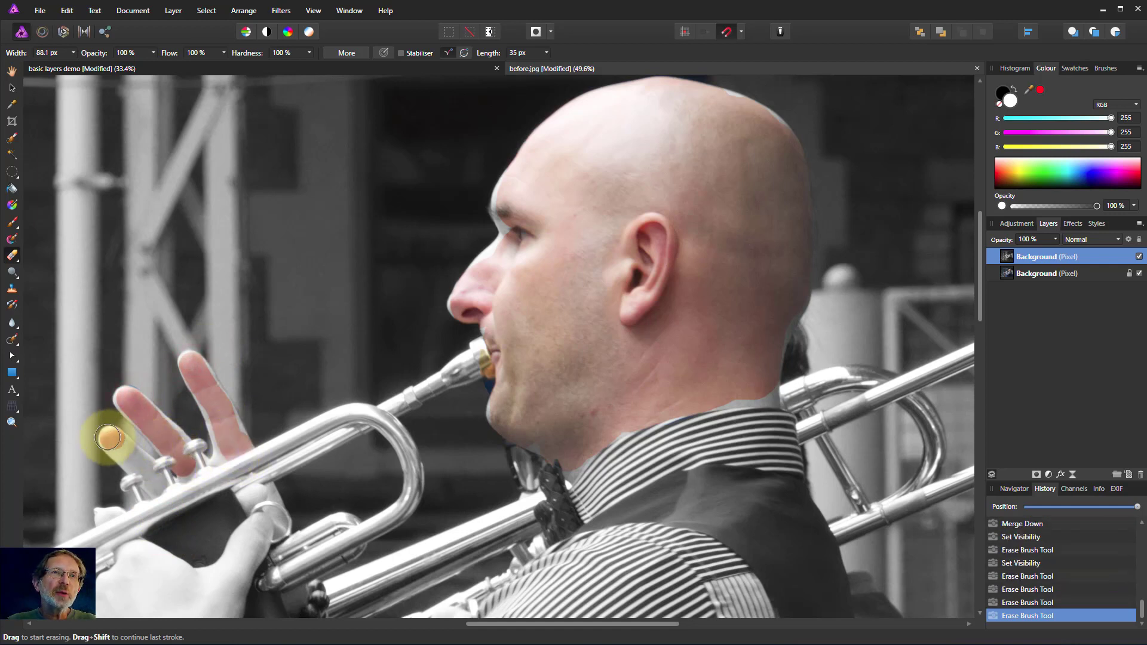
left_click_drag(108, 437, 150, 531)
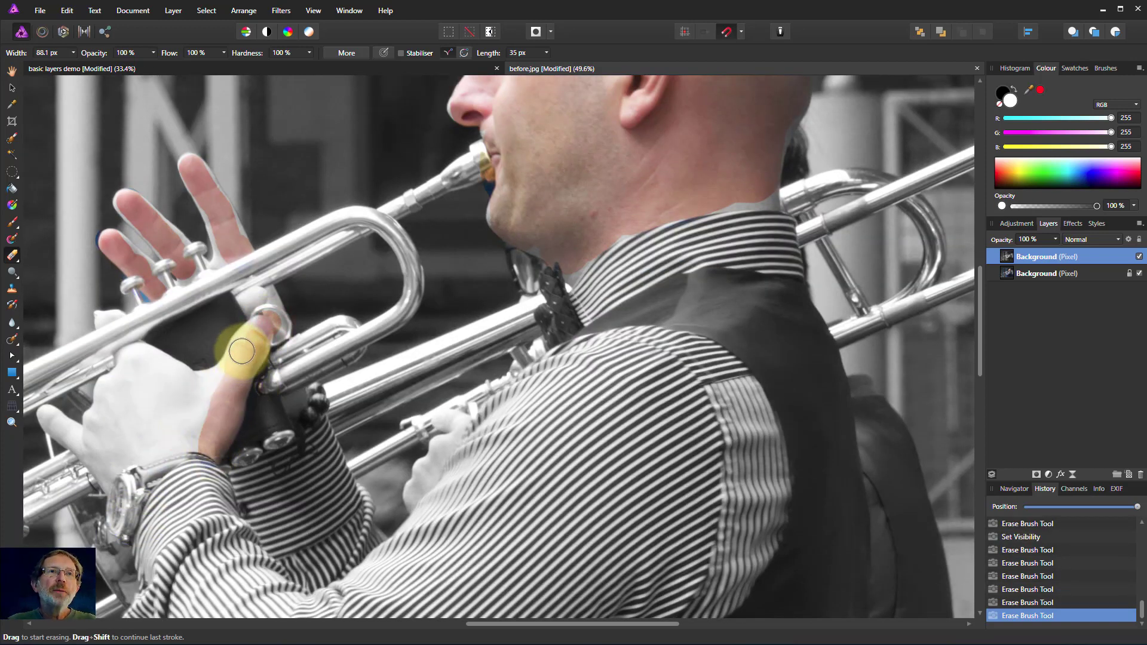
left_click_drag(241, 349, 126, 357)
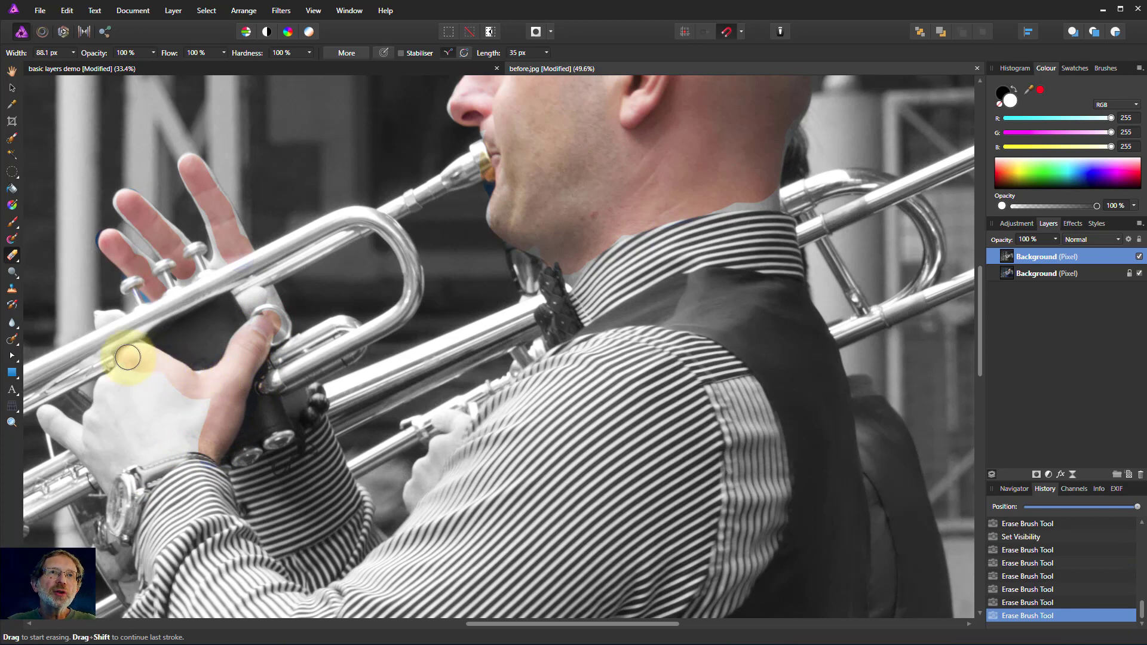
left_click_drag(127, 357, 144, 386)
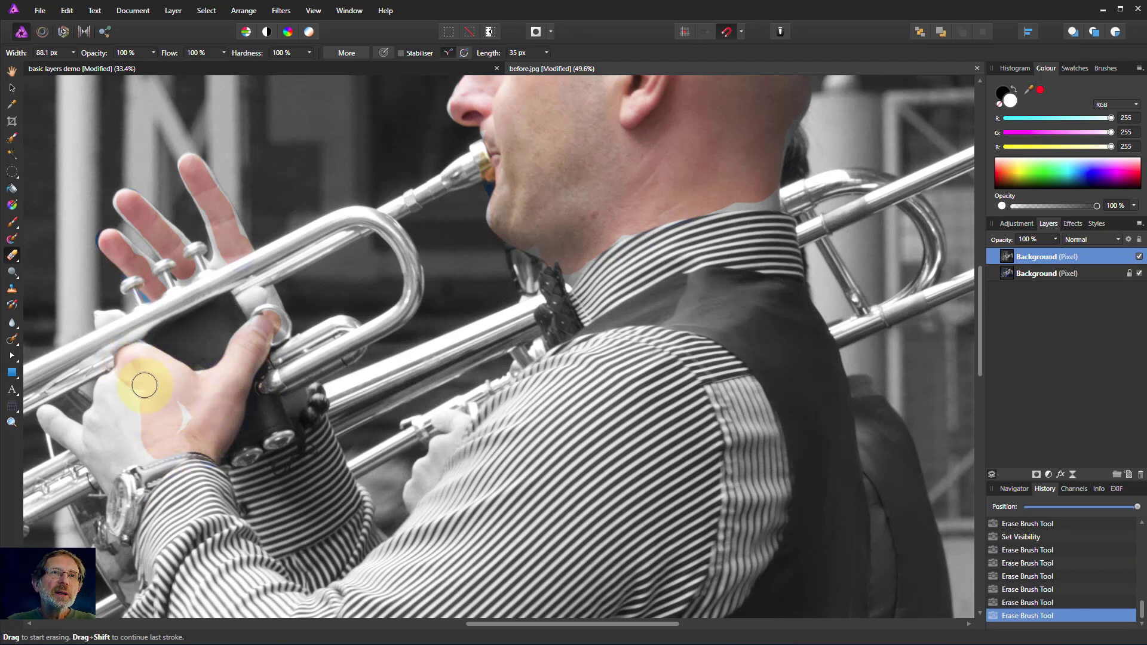
left_click_drag(144, 385, 112, 463)
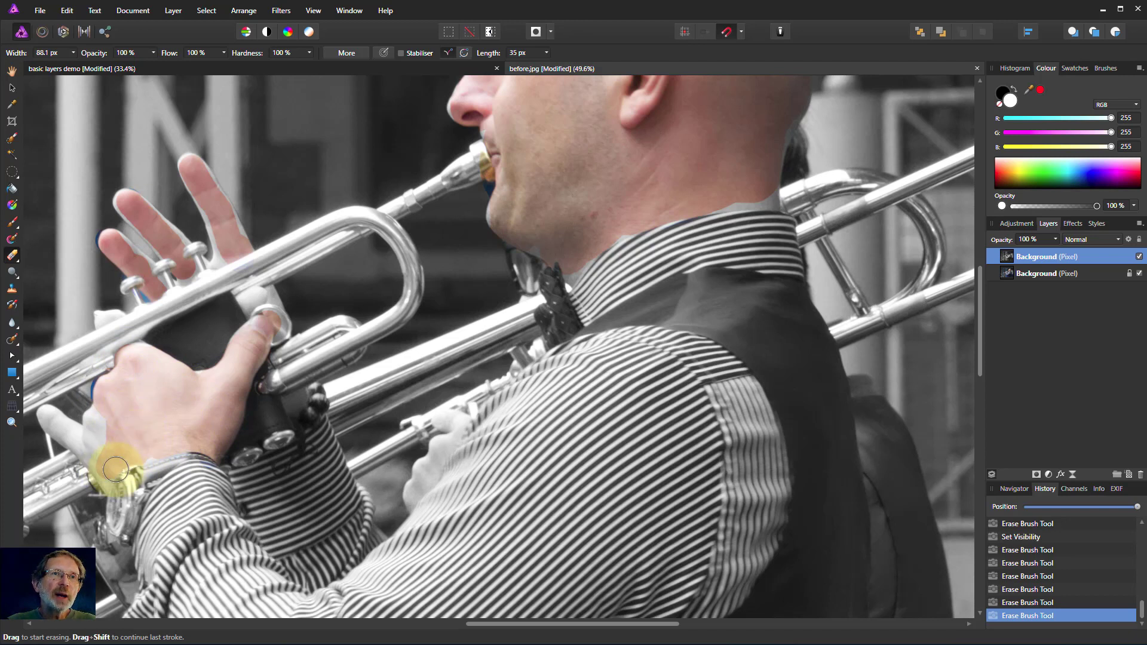
left_click_drag(115, 470, 75, 452)
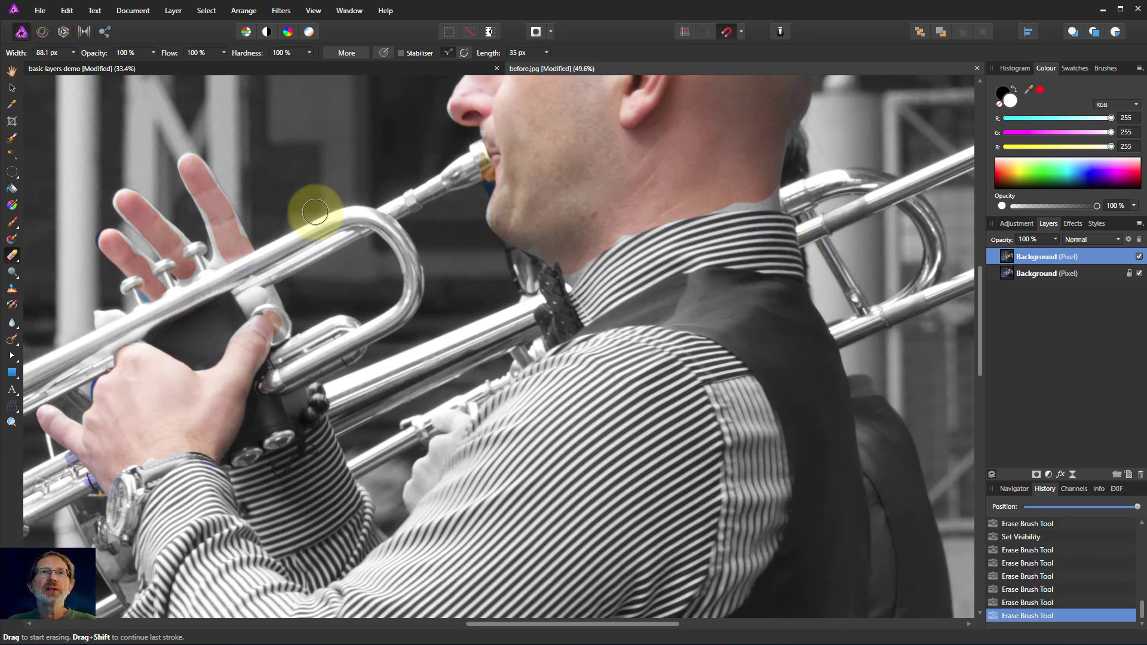
mouse_move(904, 364)
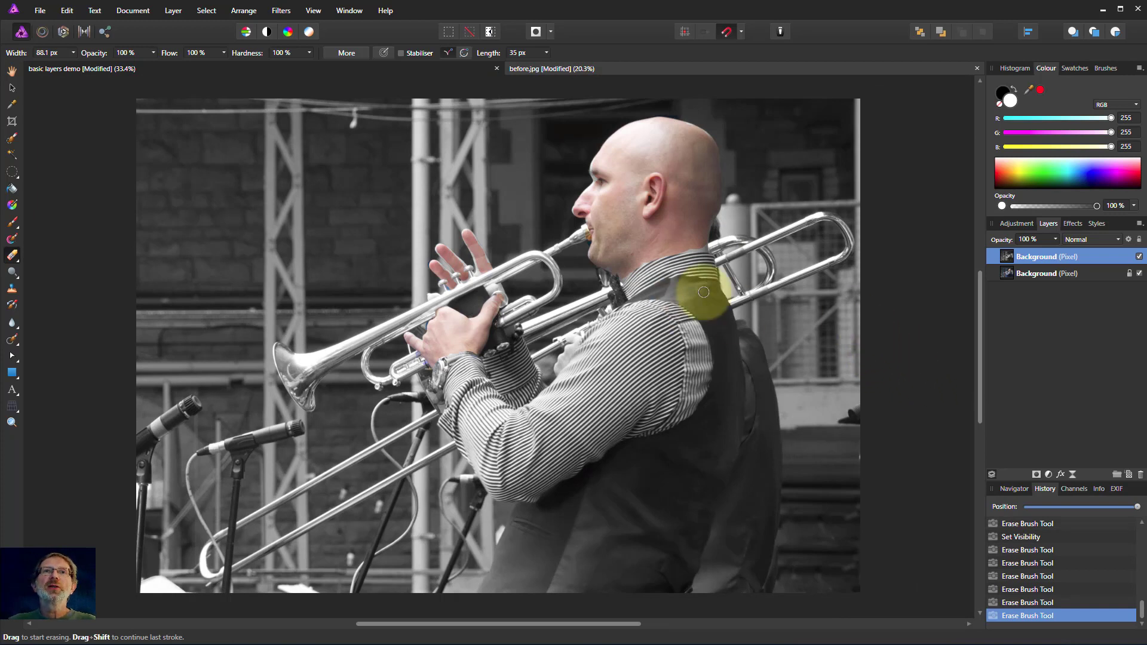
left_click_drag(703, 293, 655, 334)
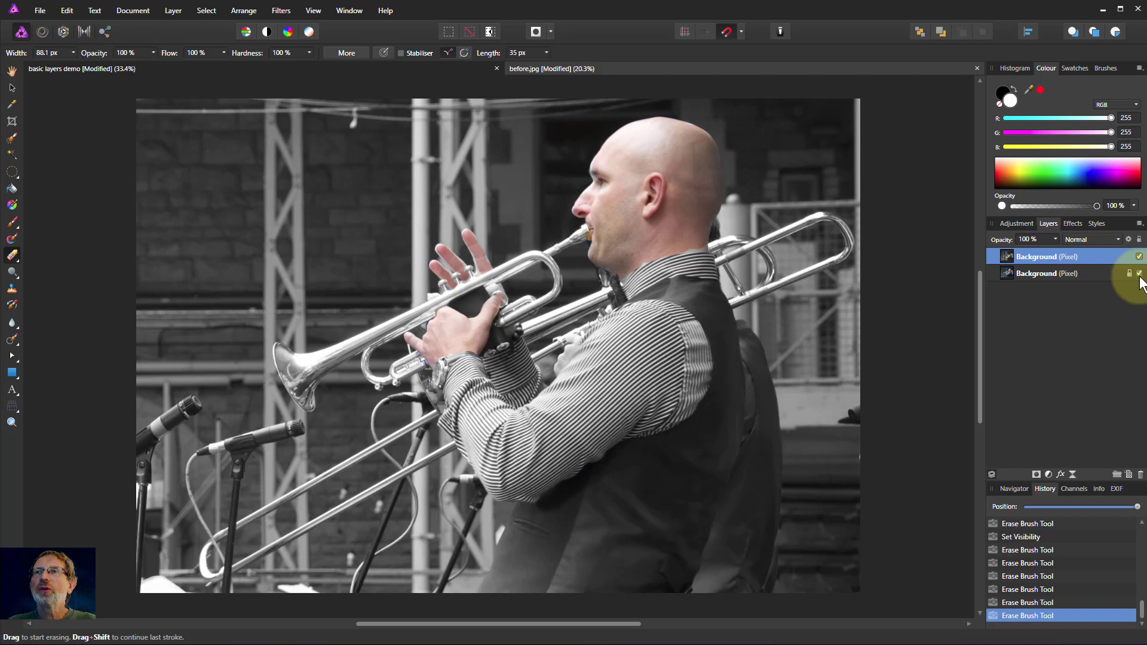
left_click(1138, 274)
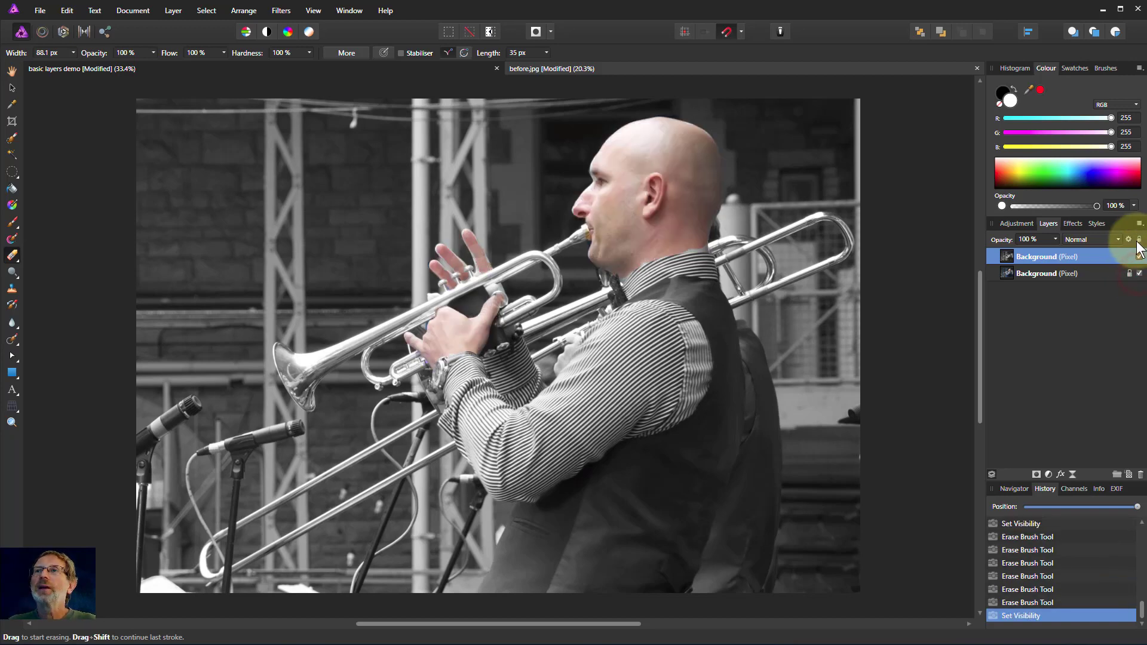
left_click(1138, 256)
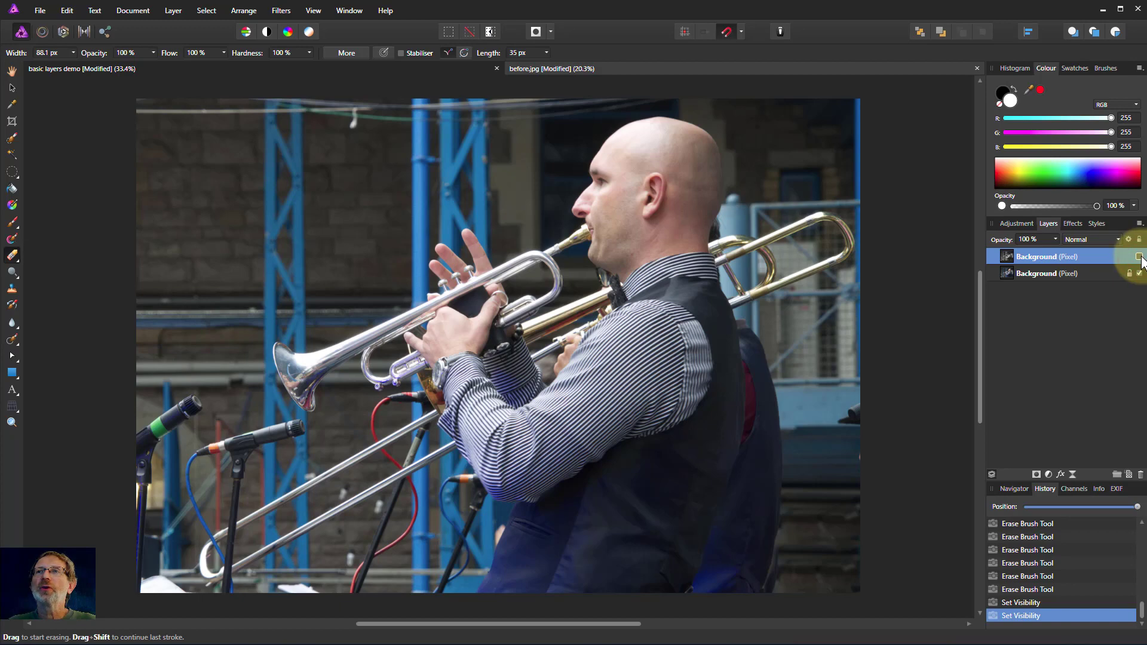
left_click(1139, 257)
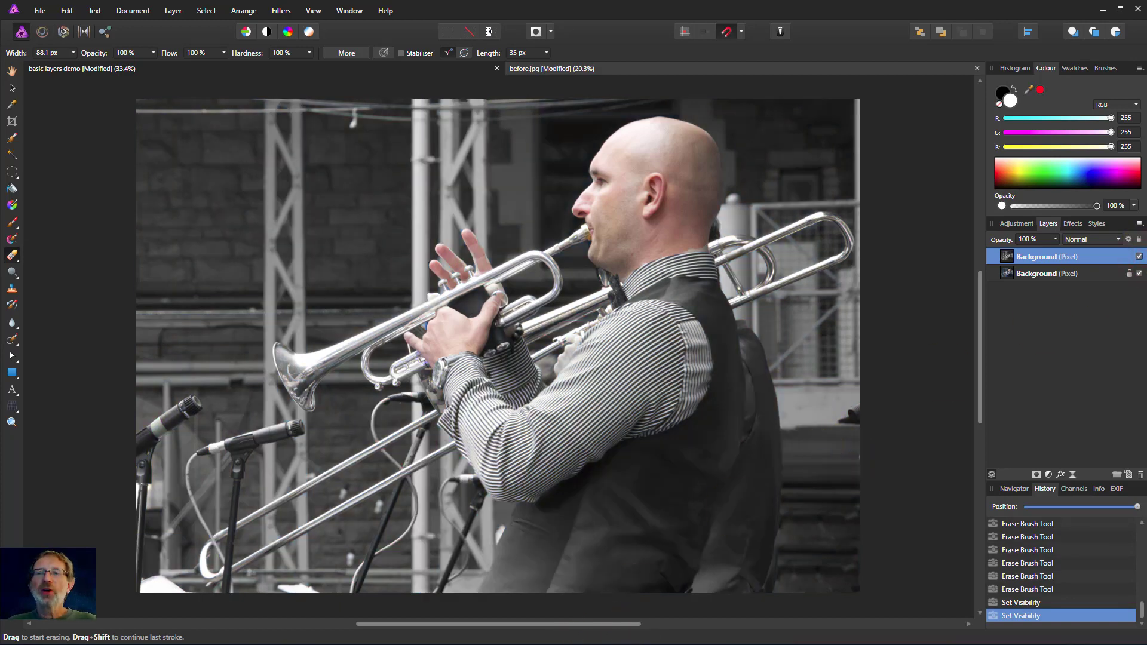
left_click(706, 277)
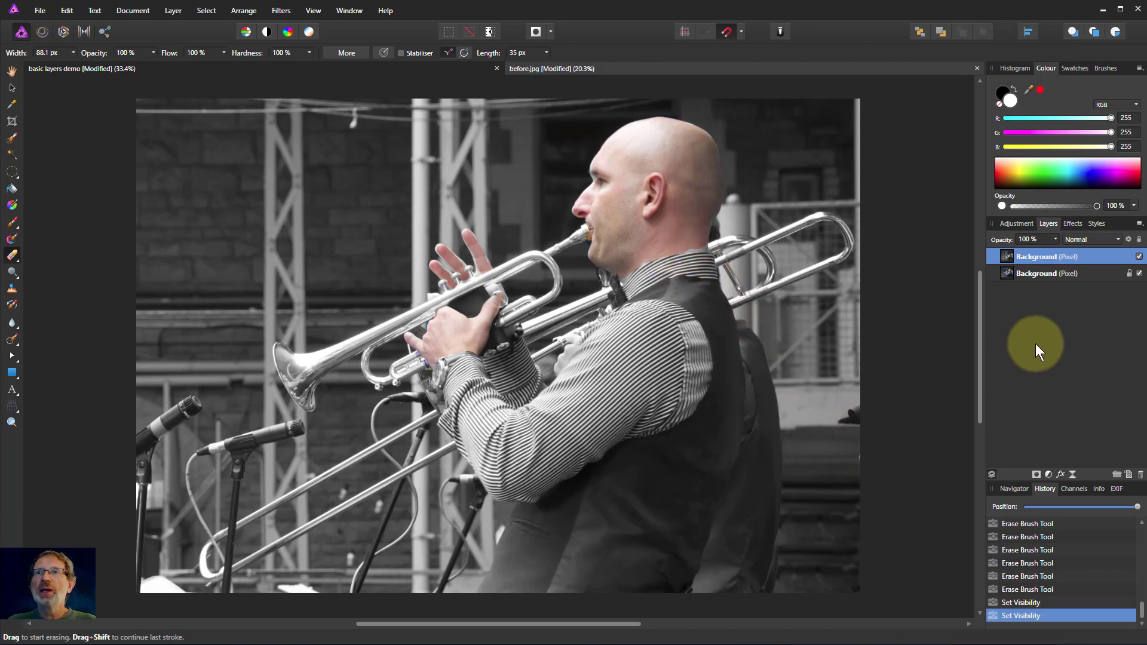
mouse_move(786, 640)
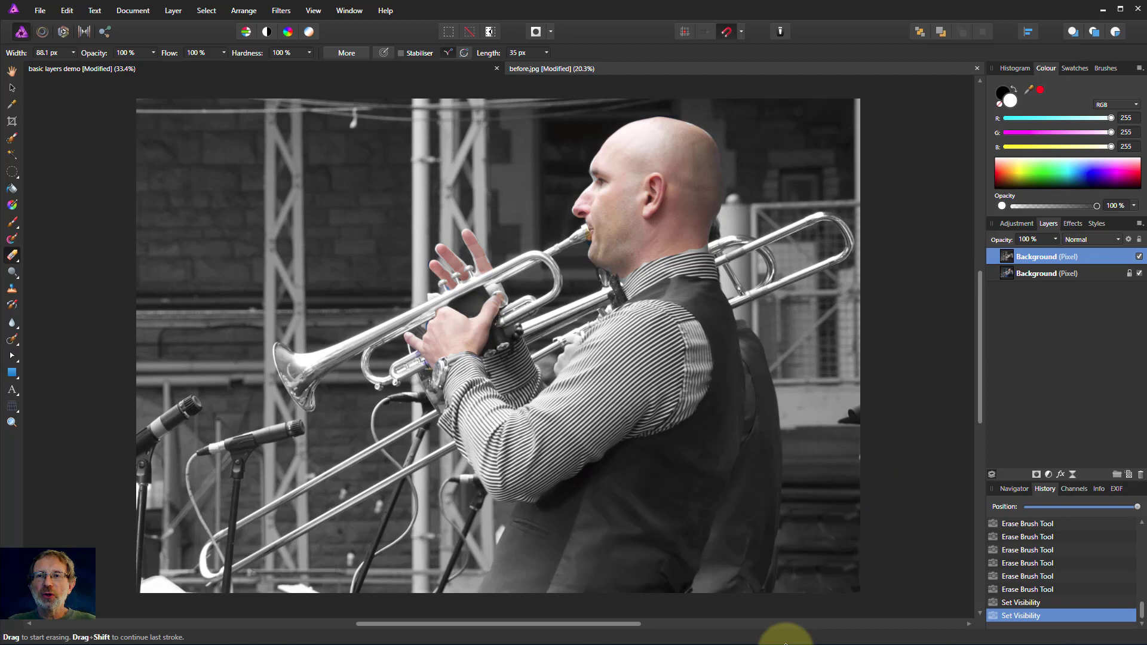